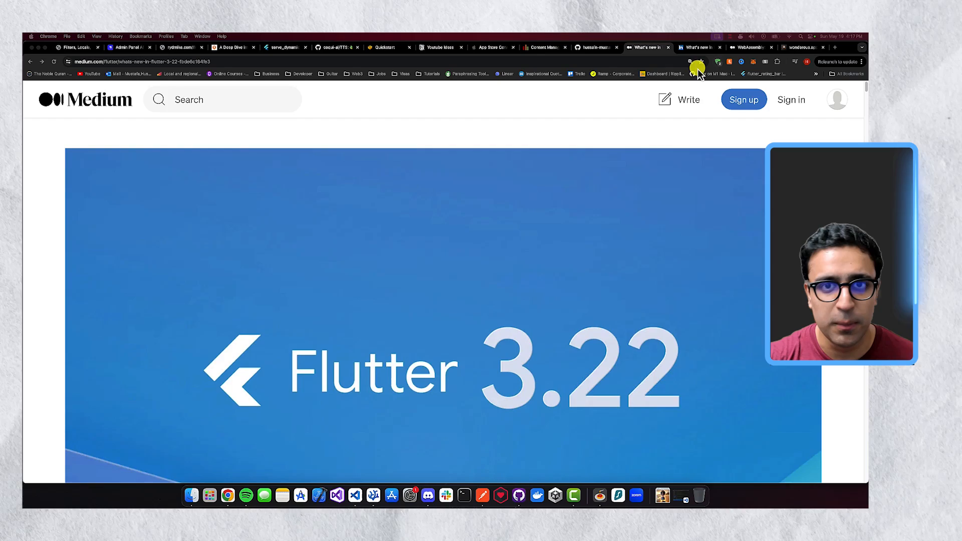
Scroll the Flutter 3.22 article past the header image to the WebAssembly heading.
{"action": "scroll", "scroll_direction": "down", "scroll_amount": 3}
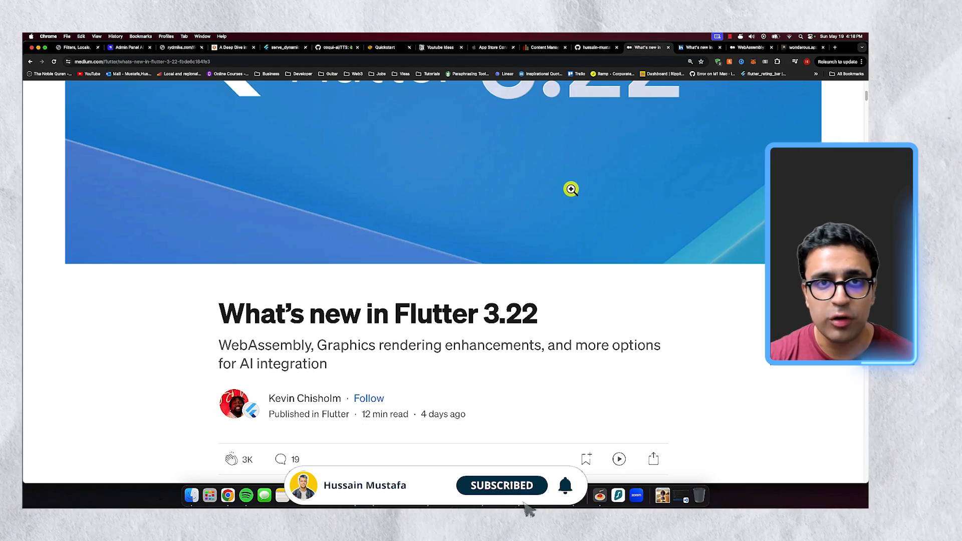
{"action": "scroll", "scroll_direction": "down", "scroll_amount": 3}
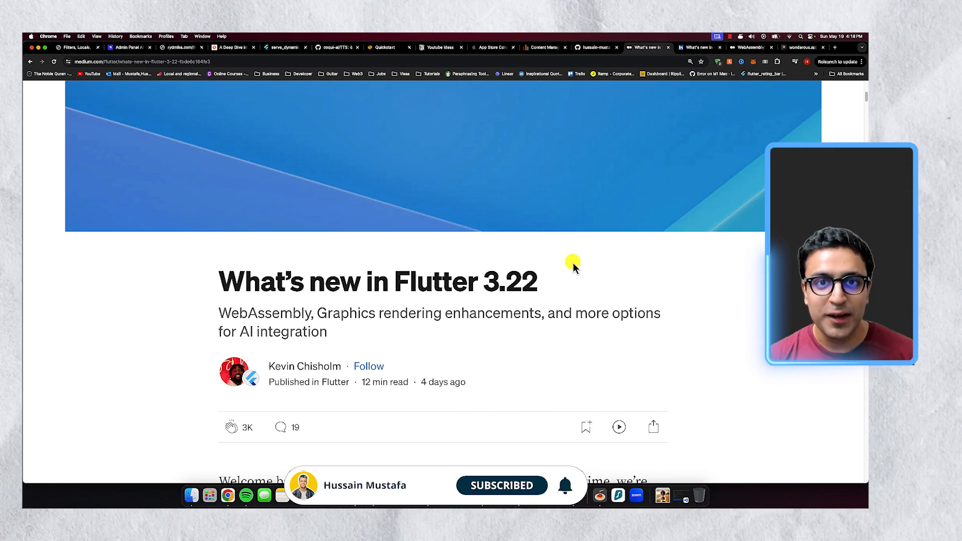
{"action": "scroll", "scroll_direction": "down", "scroll_amount": 3}
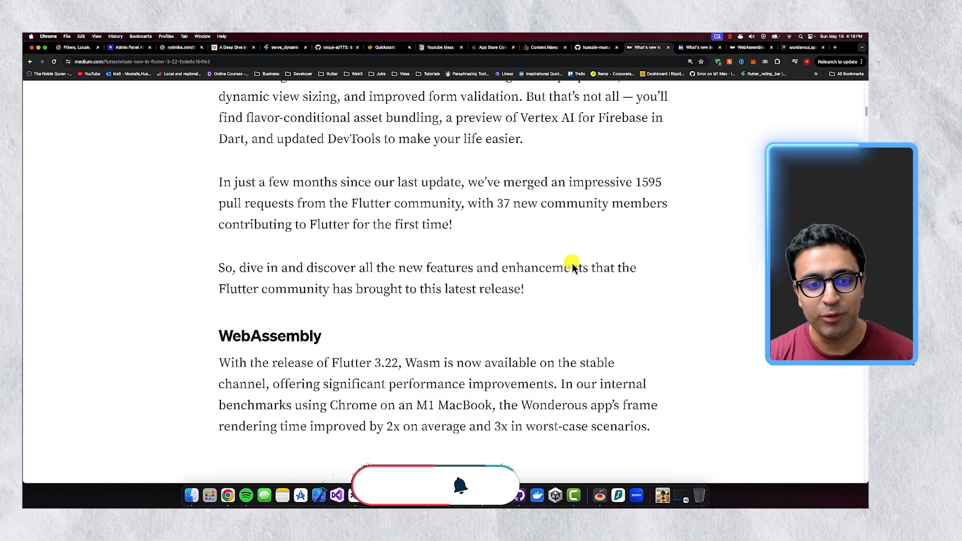
{"action": "scroll", "scroll_direction": "down", "scroll_amount": 3}
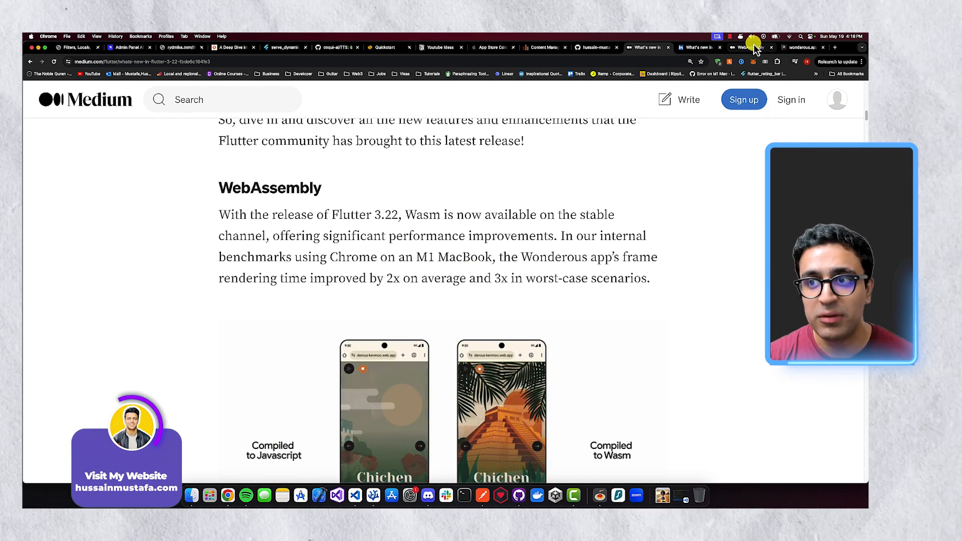
Read the WebAssembly explainer tab's 'Web Assembly (WASM)' definition and 'Features of WASM' list.
{"action": "left_click", "coordinate": [749, 47]}
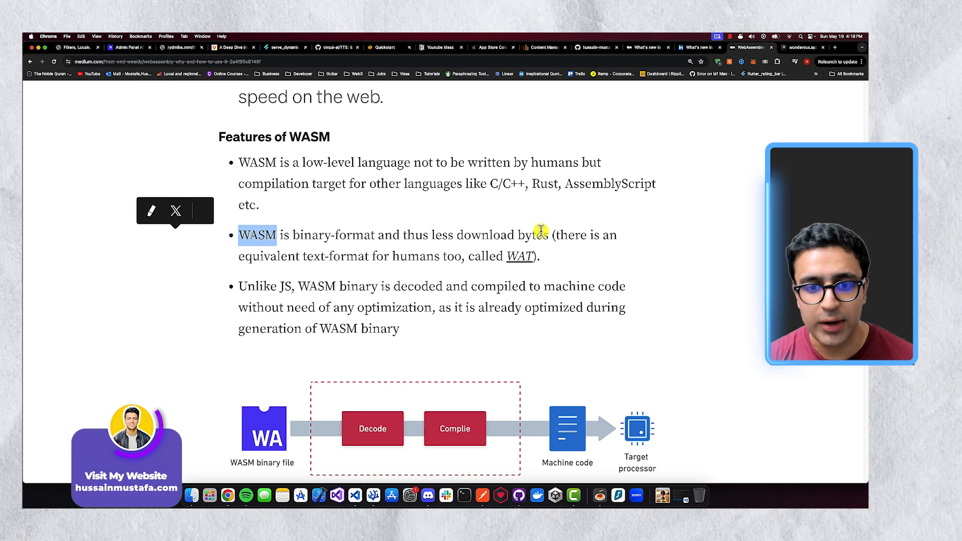
{"action": "scroll", "scroll_direction": "up", "scroll_amount": 3}
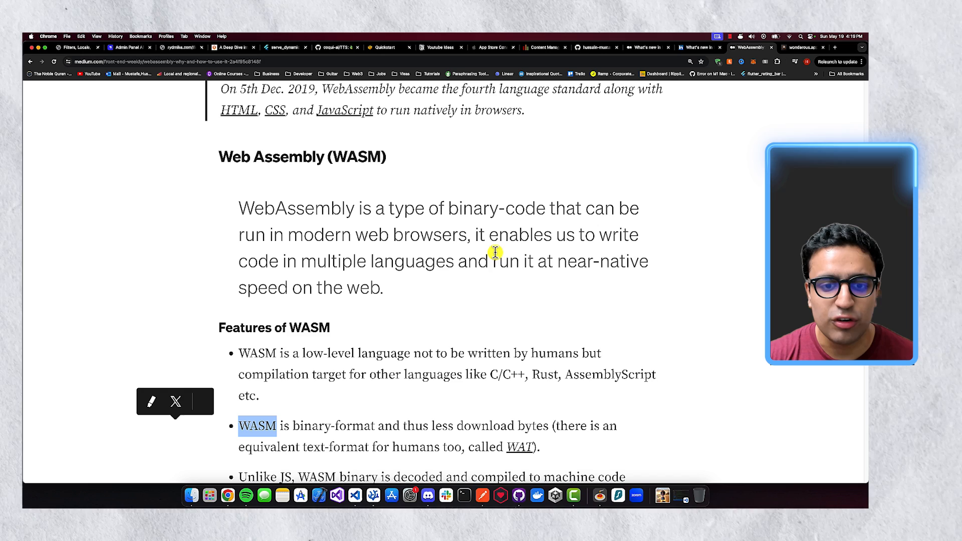
{"action": "scroll", "scroll_direction": "down", "scroll_amount": 3}
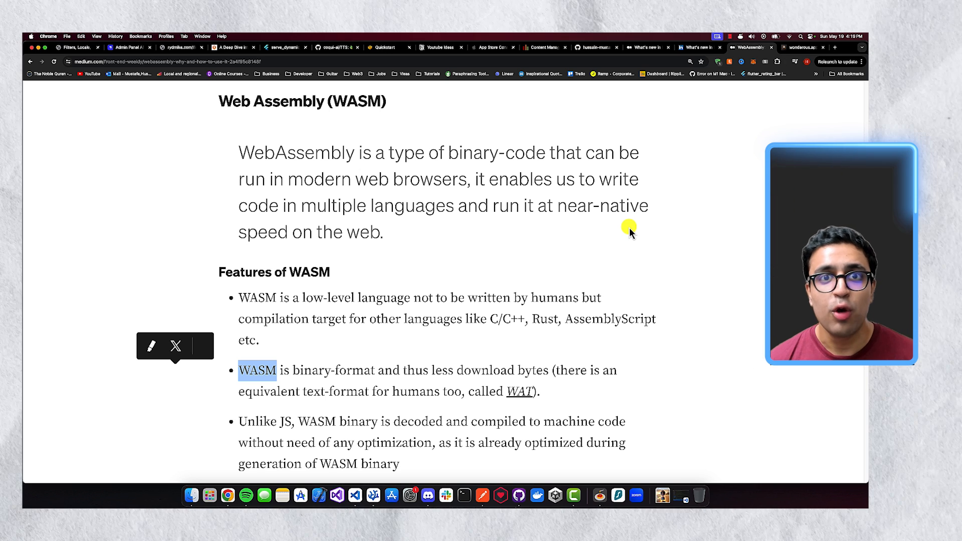
{"action": "mouse_move", "coordinate": [225, 223]}
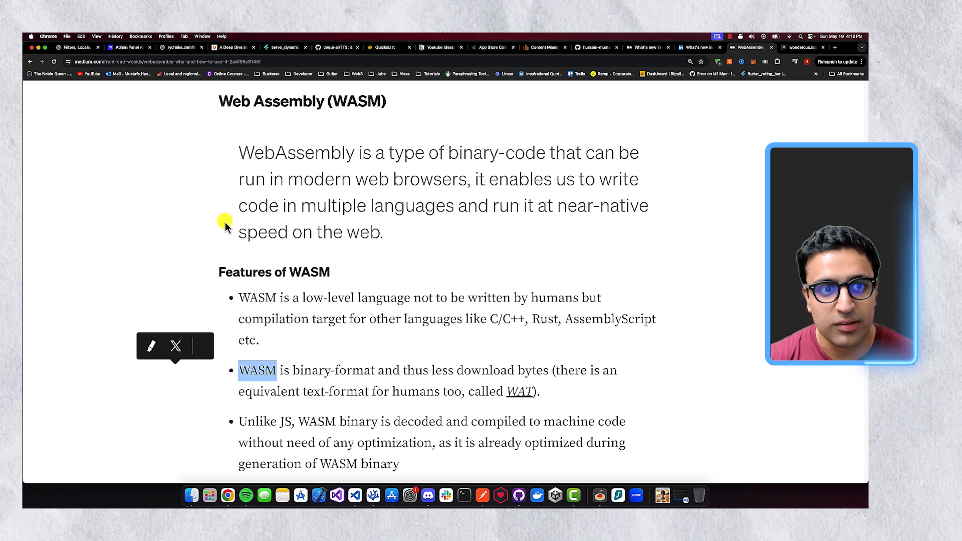
{"action": "mouse_move", "coordinate": [294, 211]}
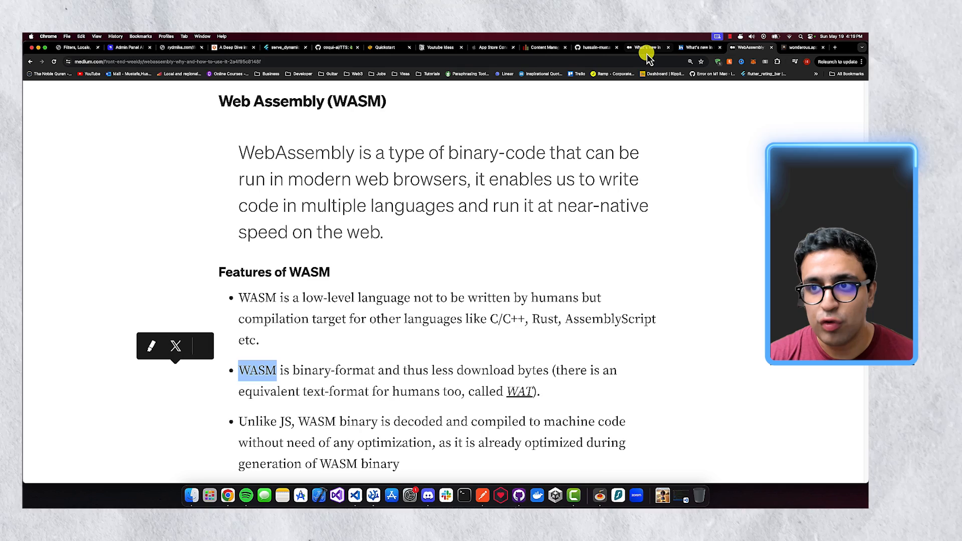
Return to the Flutter 3.22 article's 'Compiled to Javascript vs Compiled to Wasm' Wonderous comparison.
{"action": "left_click", "coordinate": [647, 47]}
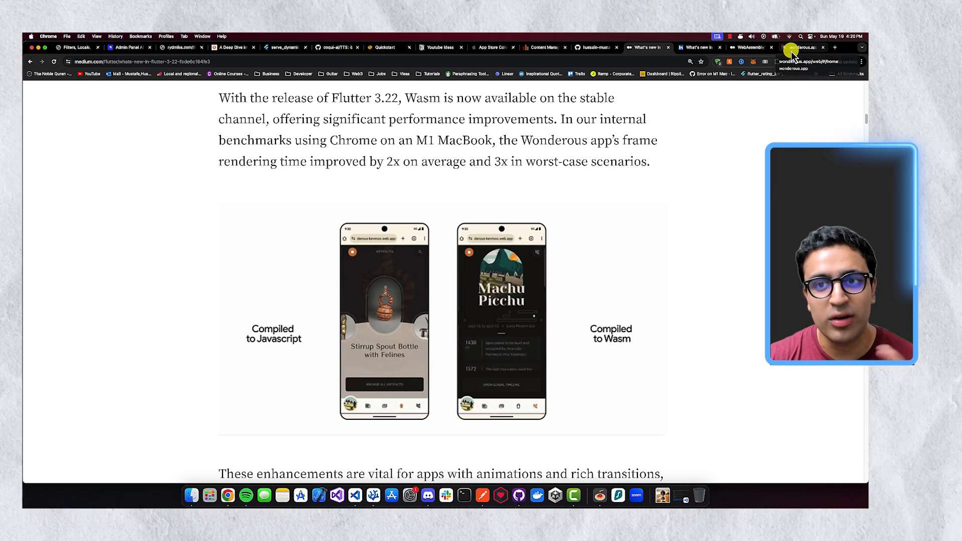
Advance the wonderous.app demo's carousel from the Taj Mahal to the Great Wall.
{"action": "left_click", "coordinate": [804, 47]}
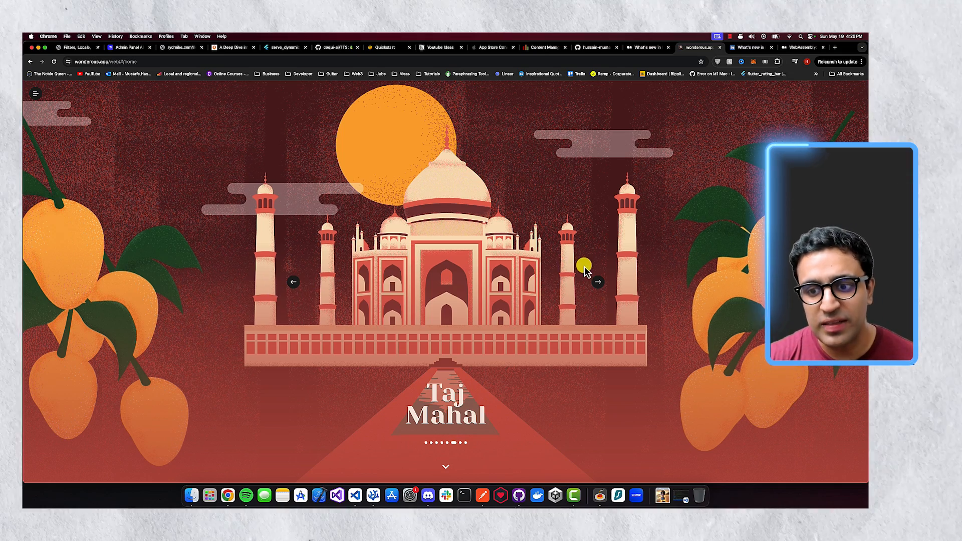
{"action": "left_click", "coordinate": [598, 279]}
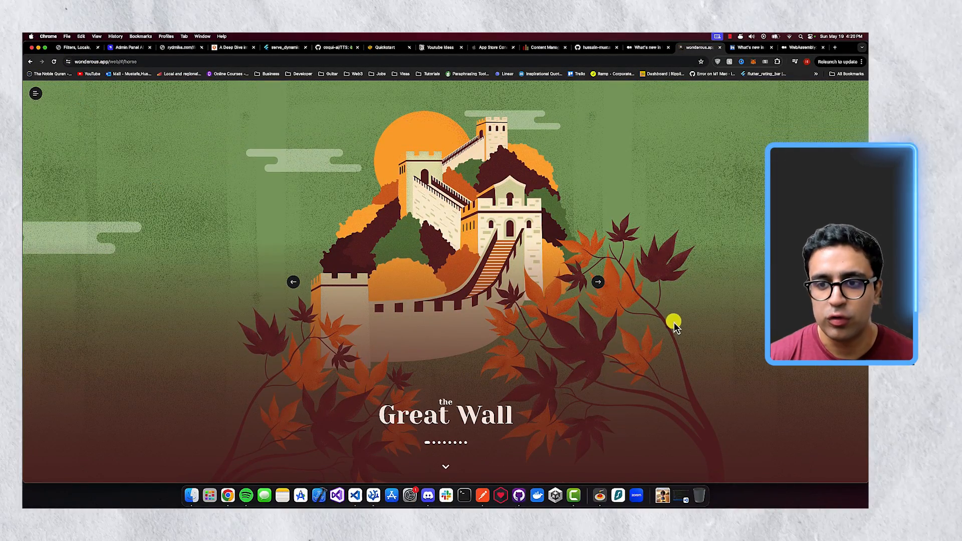
{"action": "left_click", "coordinate": [600, 281]}
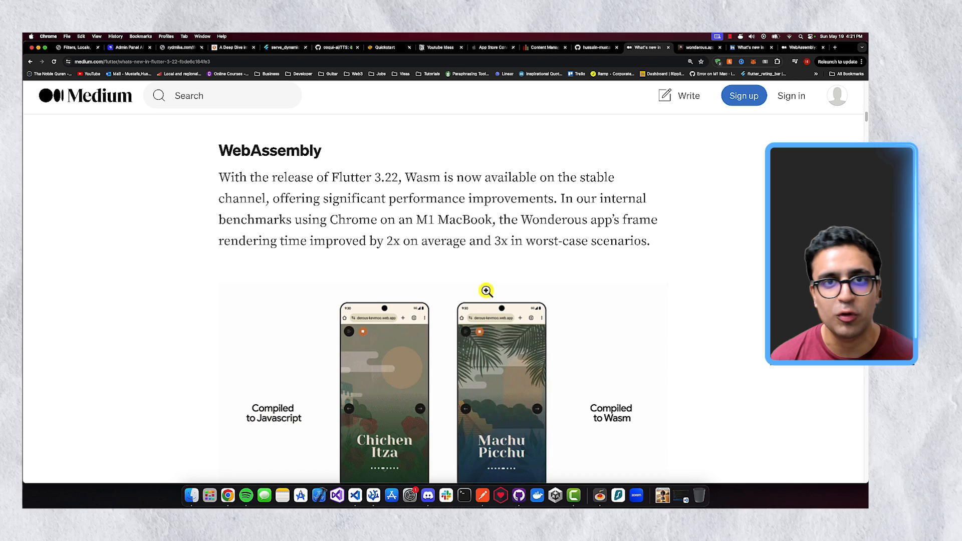
Scroll to the 'Vertex AI for Firebase Dart SDK preview release' section and its Getting Started link.
{"action": "scroll", "scroll_direction": "down", "scroll_amount": 3}
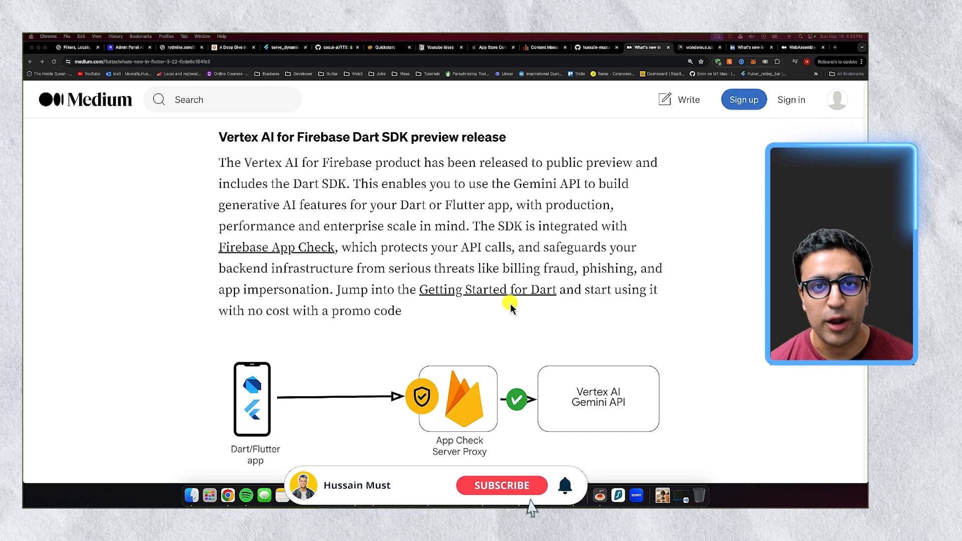
{"action": "left_click", "coordinate": [503, 486]}
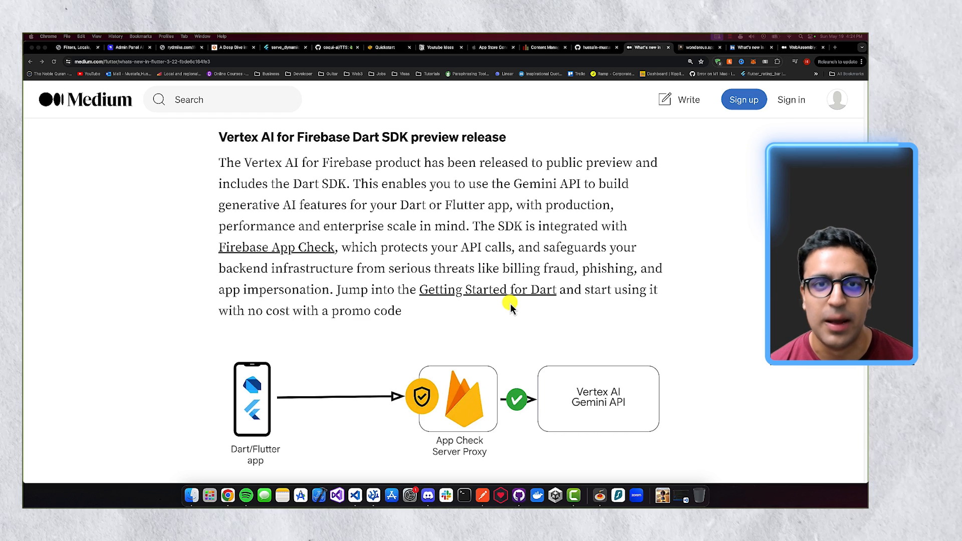
Scroll past the Impeller Vulkan backend notes to the blur performance frame-time chart.
{"action": "scroll", "scroll_direction": "down", "scroll_amount": 3}
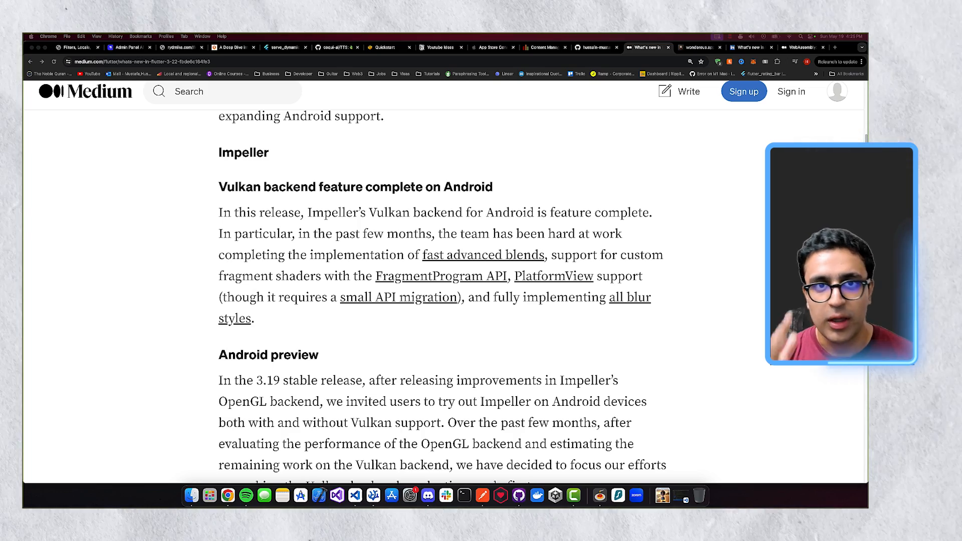
{"action": "scroll", "scroll_direction": "down", "scroll_amount": 3}
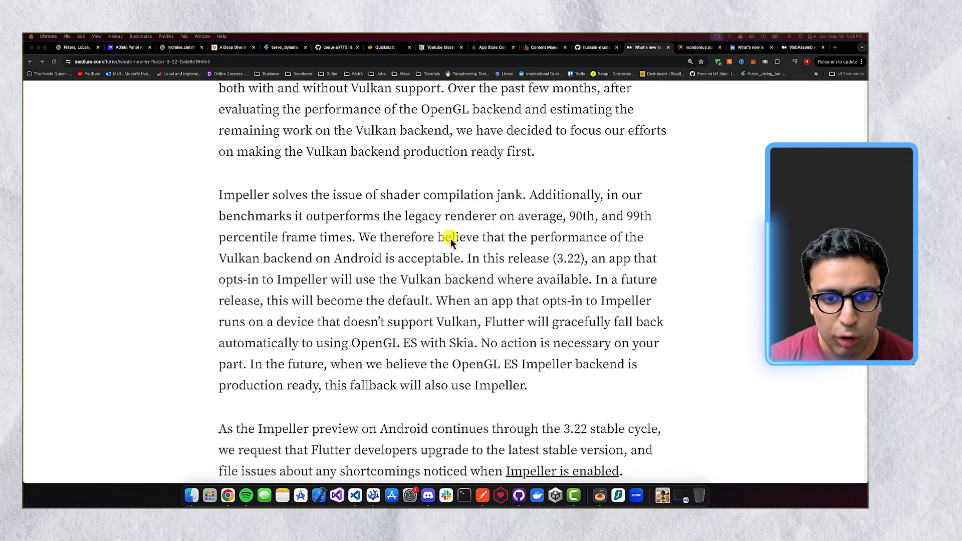
{"action": "scroll", "scroll_direction": "down", "scroll_amount": 3}
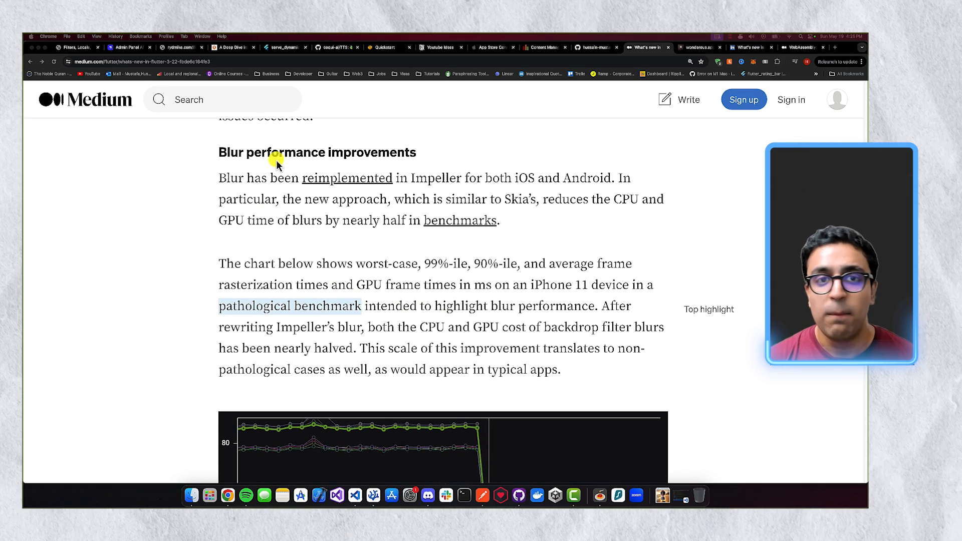
{"action": "scroll", "scroll_direction": "down", "scroll_amount": 3}
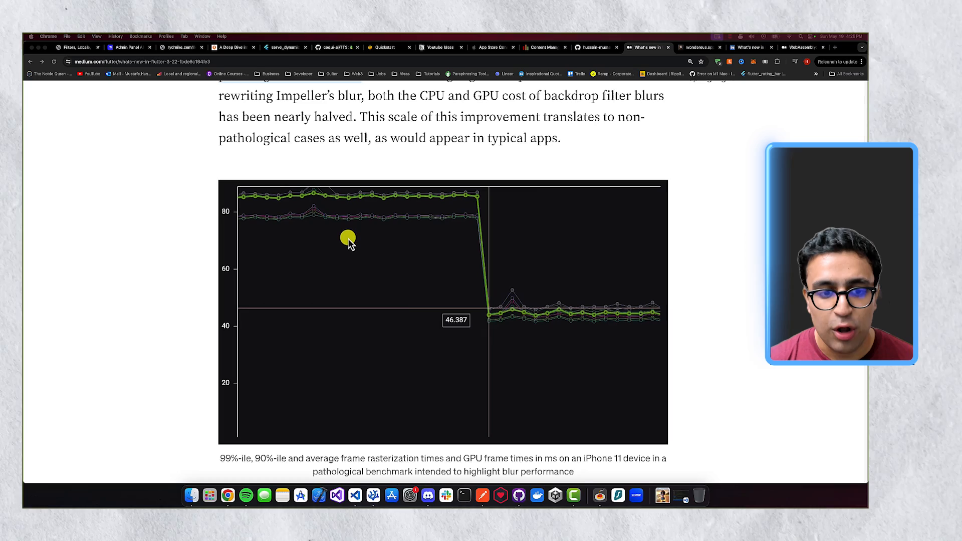
{"action": "mouse_move", "coordinate": [636, 329]}
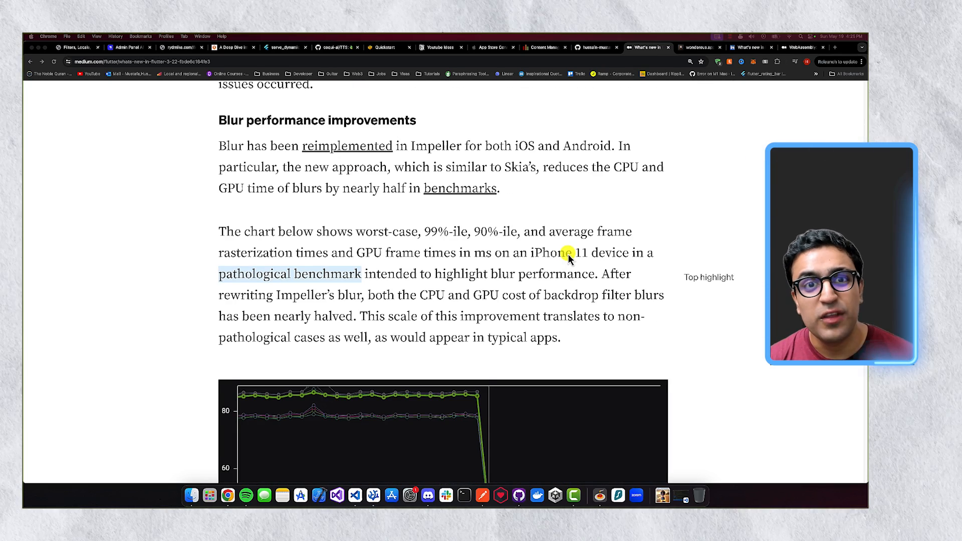
{"action": "scroll", "scroll_direction": "down", "scroll_amount": 3}
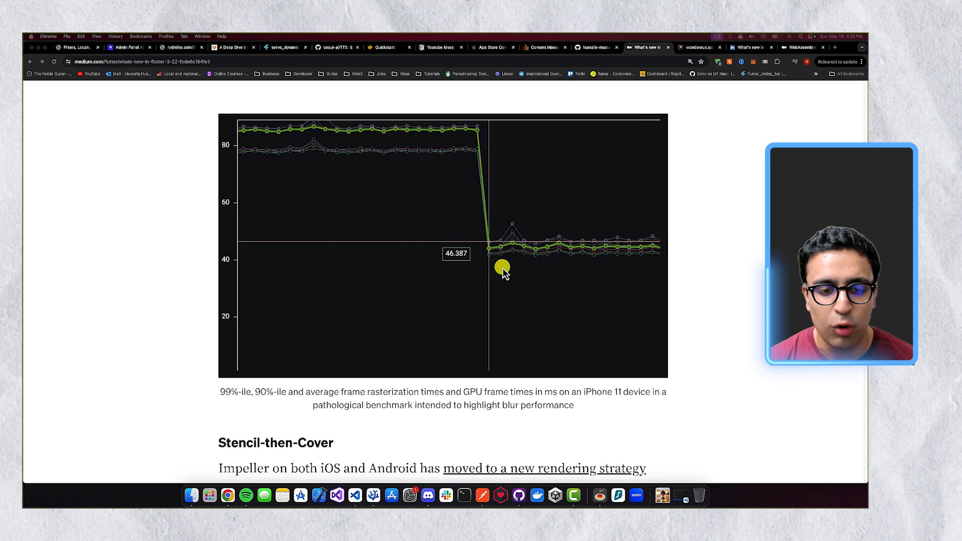
Scroll through Stencil-then-Cover to the side-by-side phone frame-time screenshots.
{"action": "scroll", "scroll_direction": "down", "scroll_amount": 3}
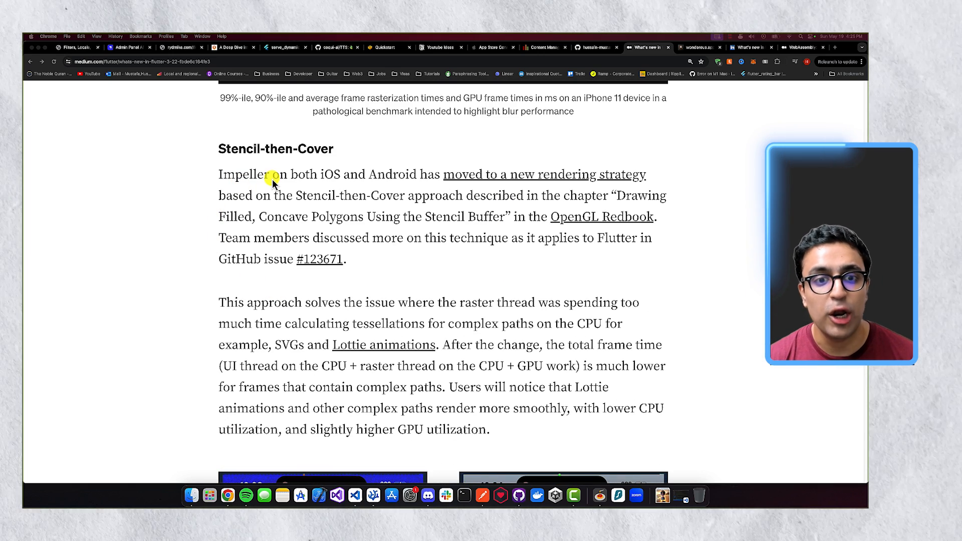
{"action": "mouse_move", "coordinate": [279, 181]}
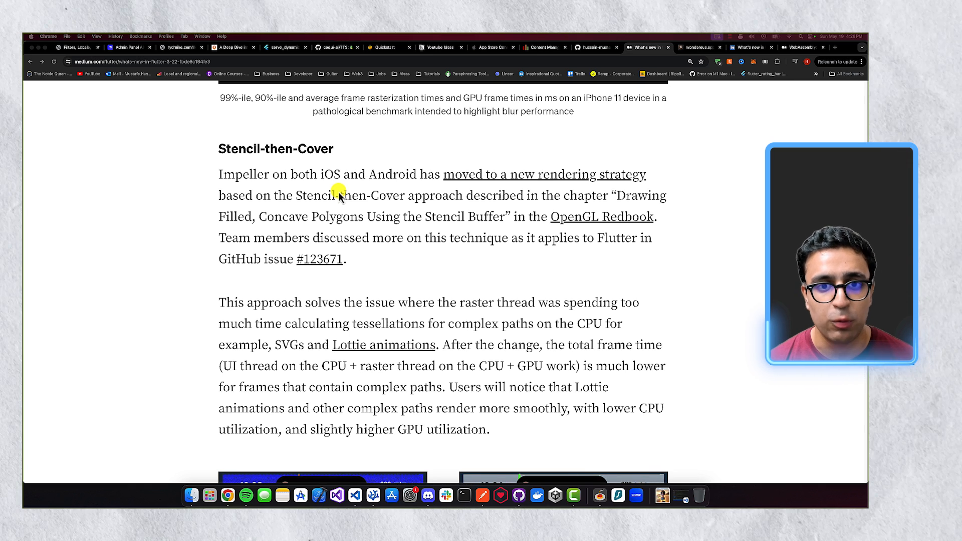
{"action": "scroll", "scroll_direction": "down", "scroll_amount": 3}
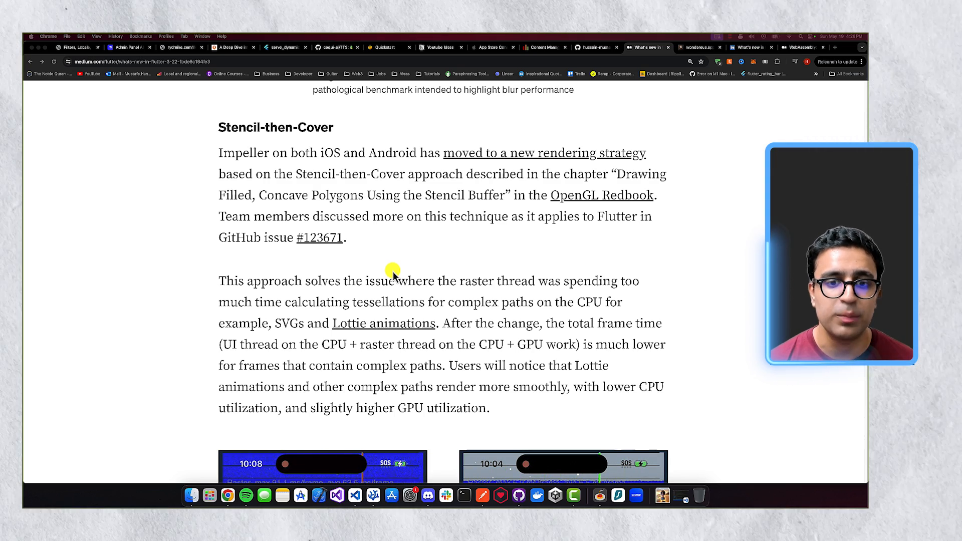
{"action": "scroll", "scroll_direction": "down", "scroll_amount": 3}
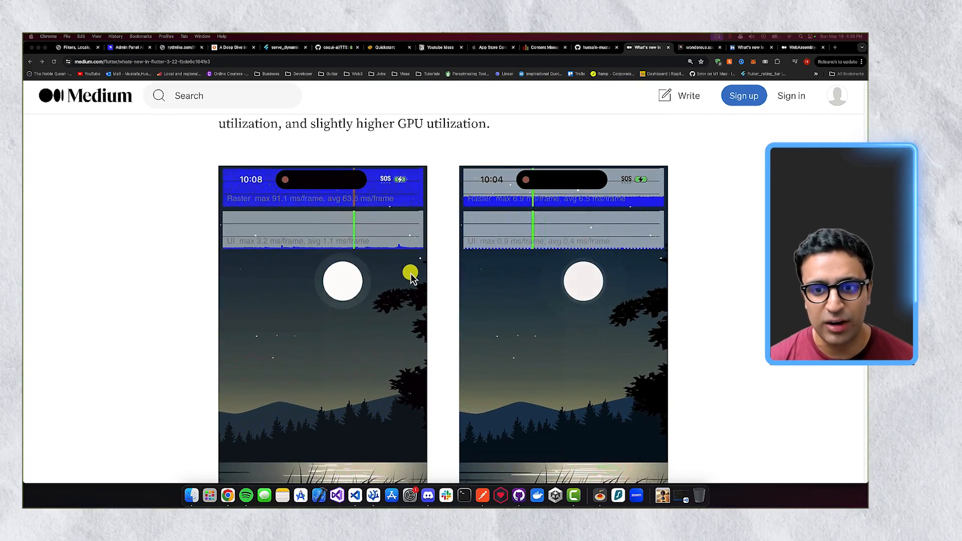
Scroll the before/after Lottie screenshots to the caption citing nearly 10x faster raster times.
{"action": "scroll", "scroll_direction": "down", "scroll_amount": 3}
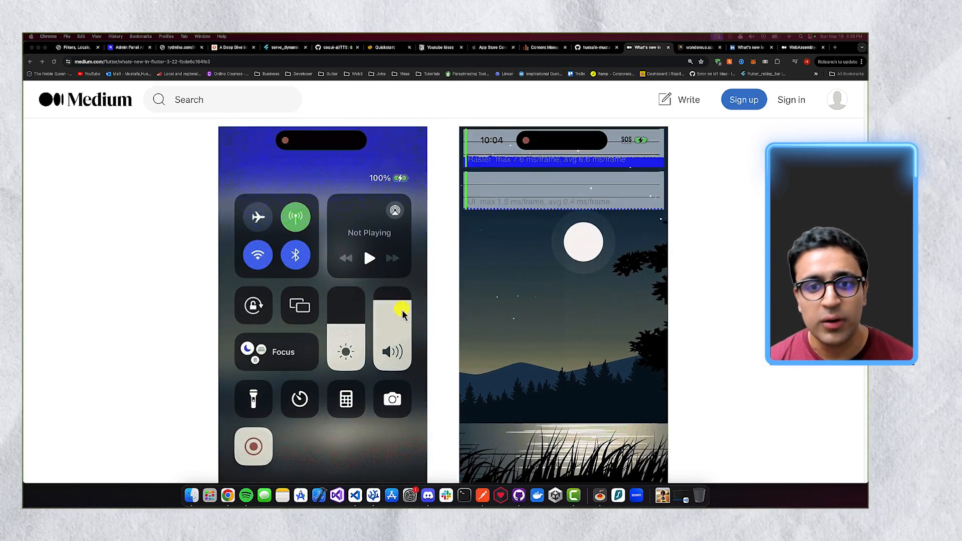
{"action": "scroll", "scroll_direction": "down", "scroll_amount": 3}
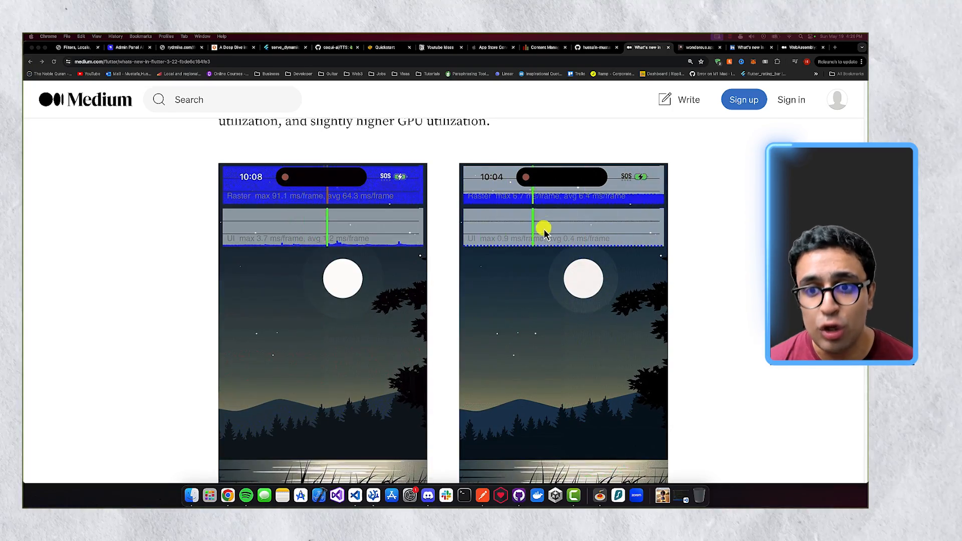
{"action": "scroll", "scroll_direction": "down", "scroll_amount": 3}
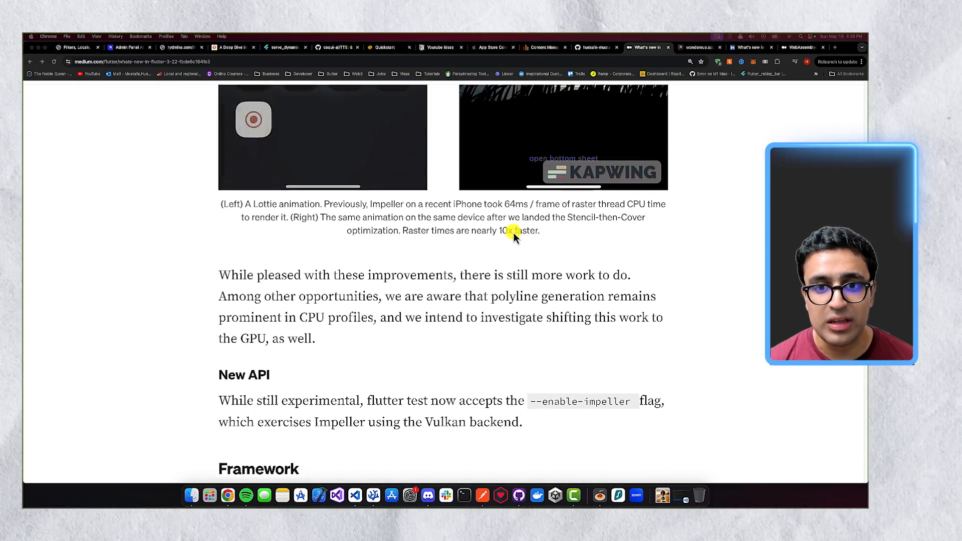
{"action": "scroll", "scroll_direction": "up", "scroll_amount": 3}
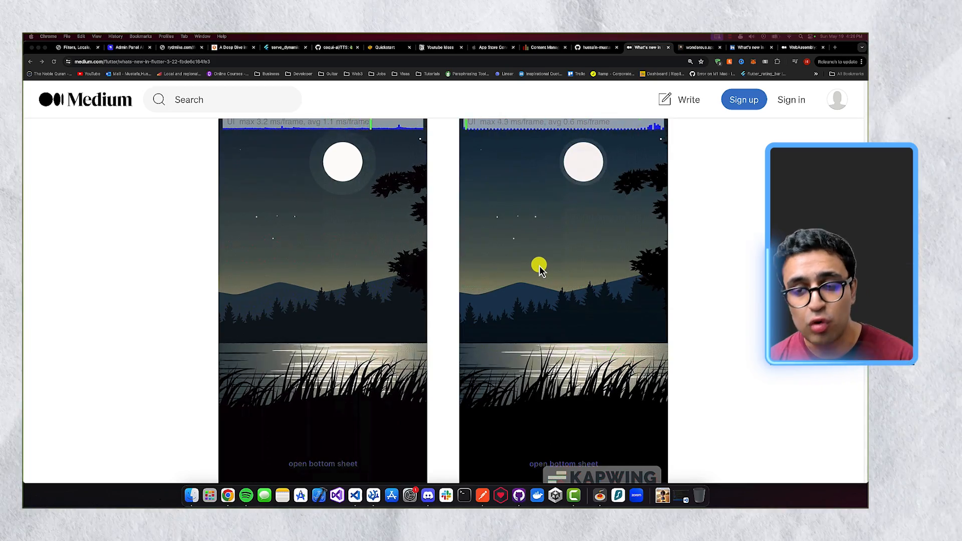
{"action": "scroll", "scroll_direction": "down", "scroll_amount": 3}
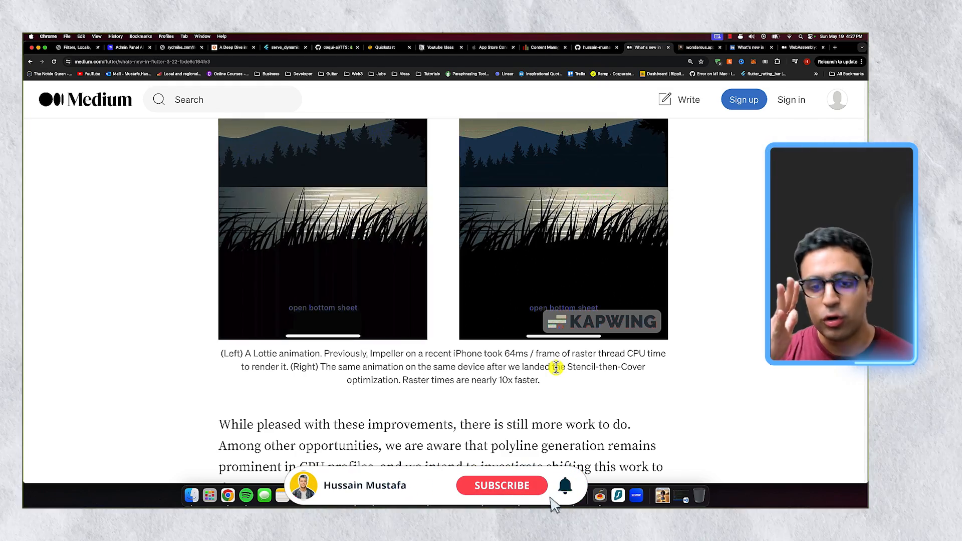
{"action": "left_click", "coordinate": [502, 486]}
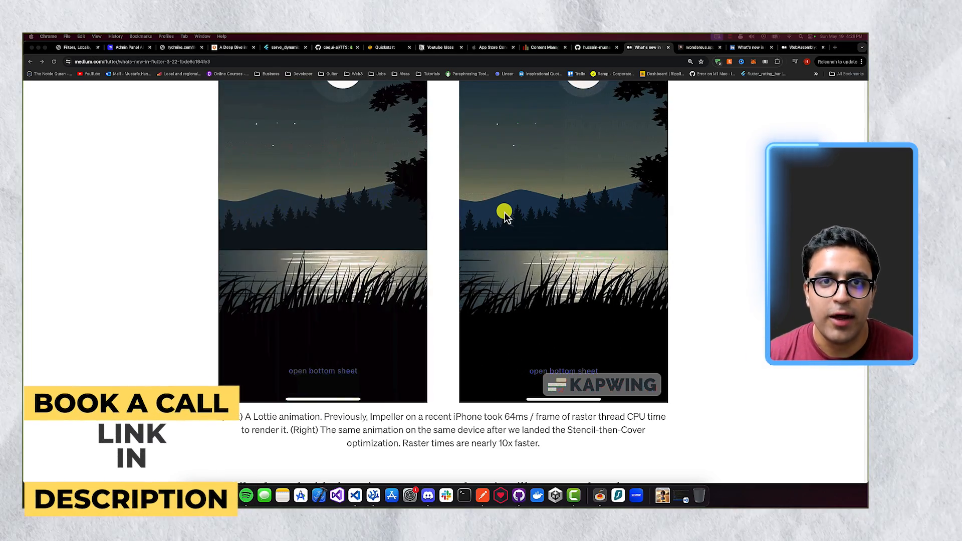
Show the LinkedIn Flutter 3.22 summary at its Graphics Rendering Enhancements notes on Impeller.
{"action": "scroll", "scroll_direction": "down", "scroll_amount": 3}
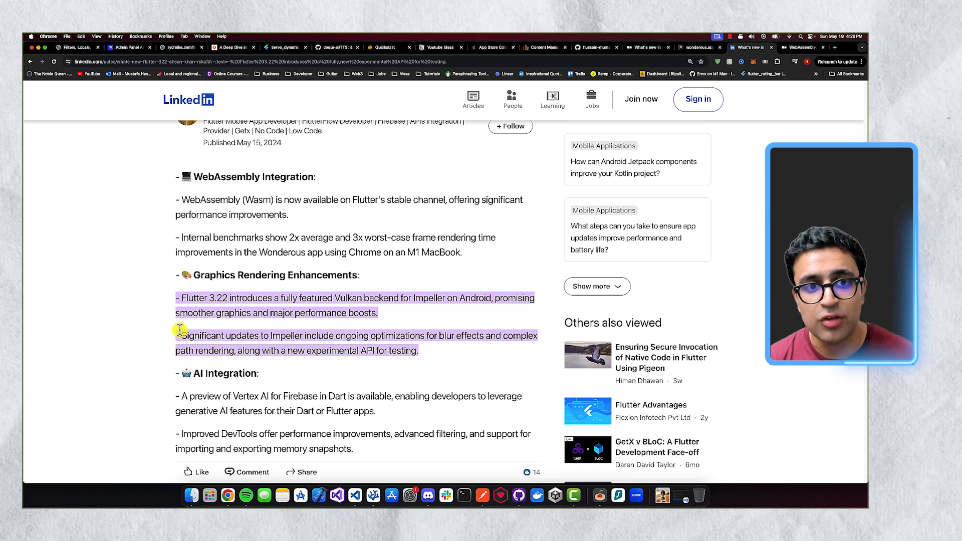
Scroll the LinkedIn summary to its AI Integration notes and Framework Improvements heading.
{"action": "scroll", "scroll_direction": "down", "scroll_amount": 3}
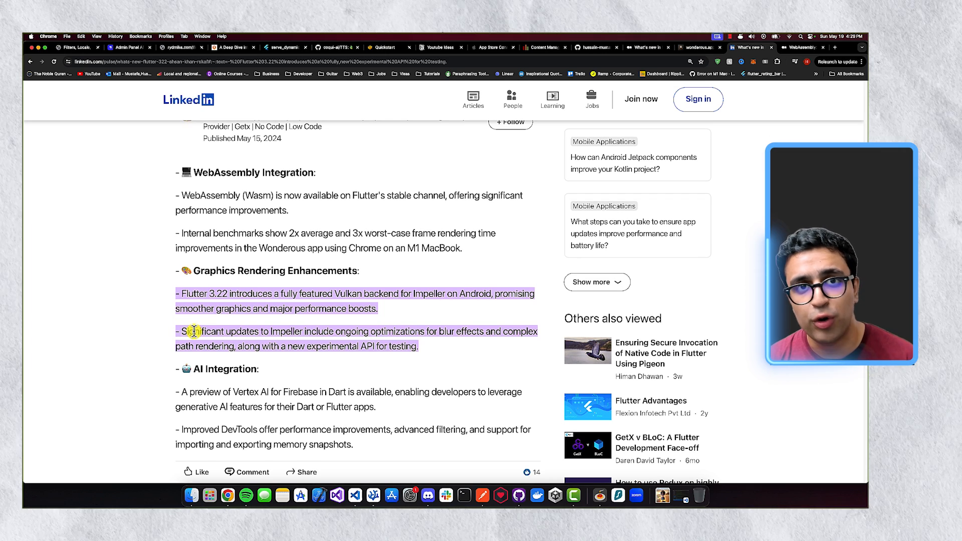
{"action": "scroll", "scroll_direction": "down", "scroll_amount": 3}
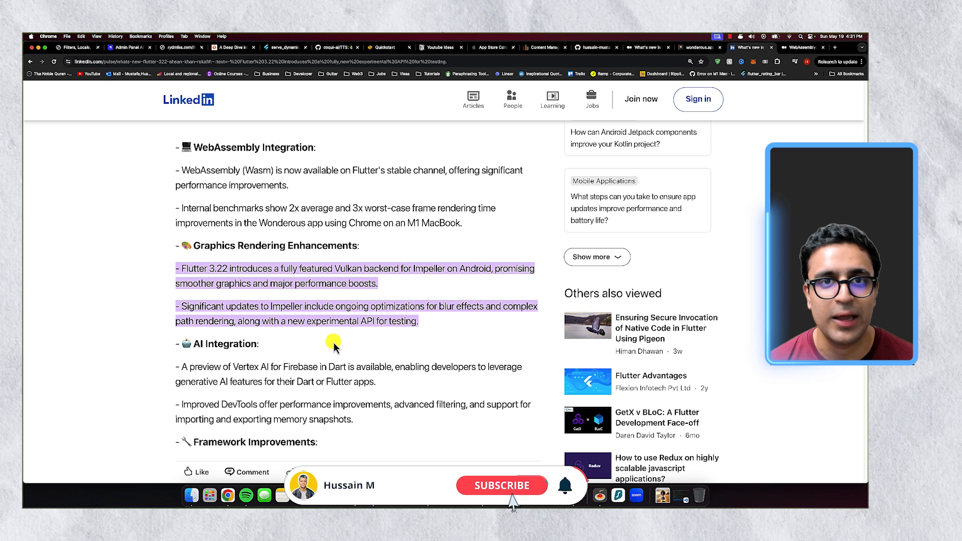
{"action": "left_click", "coordinate": [502, 499]}
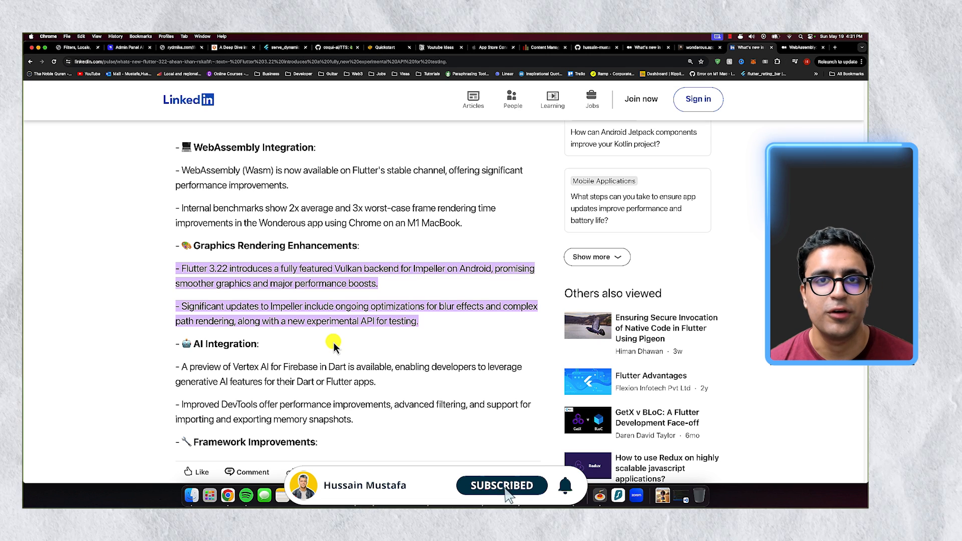